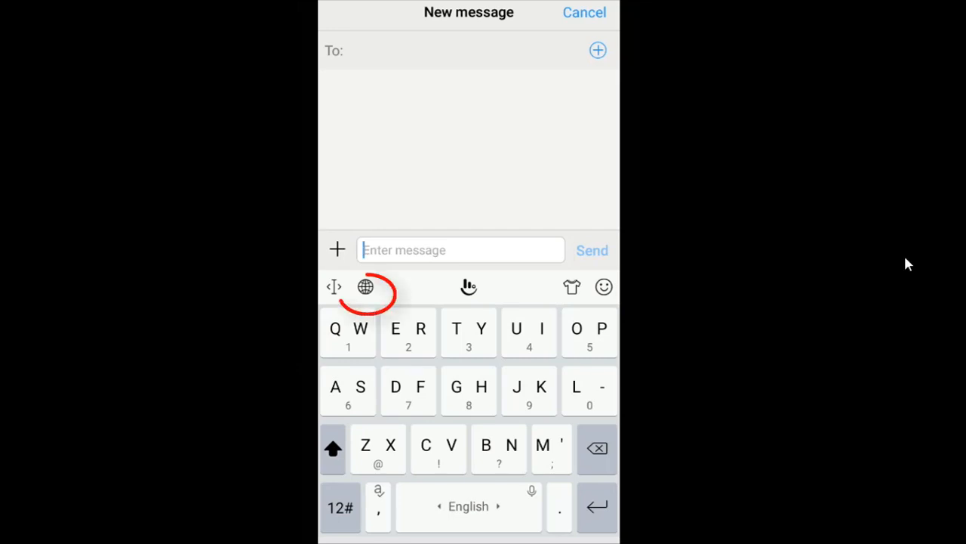
# Switch the keyboard to the split QWERTY layout with a number row.
pyautogui.click(365, 286)
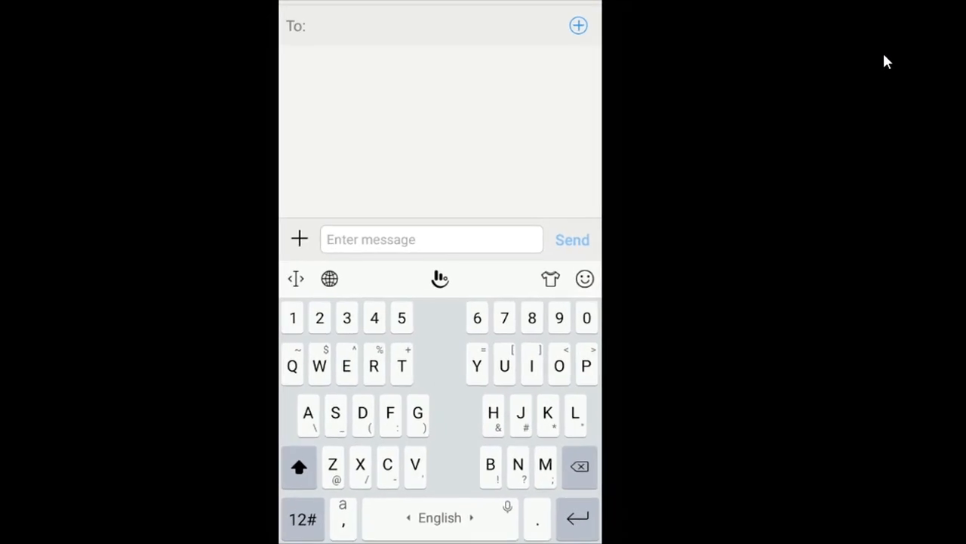
pyautogui.moveTo(448, 137)
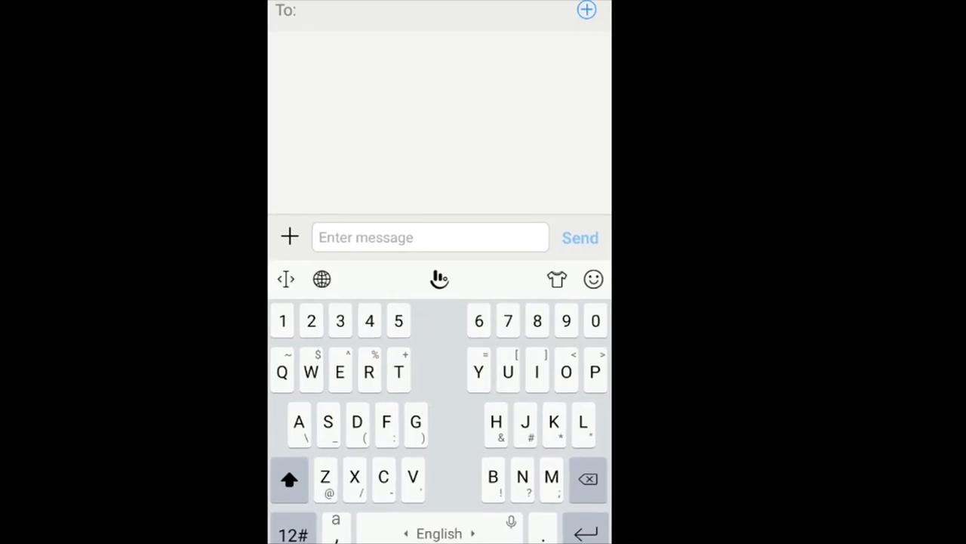
# Set the keyboard layout to Normal through the TouchPal logo's Layout options.
pyautogui.click(439, 279)
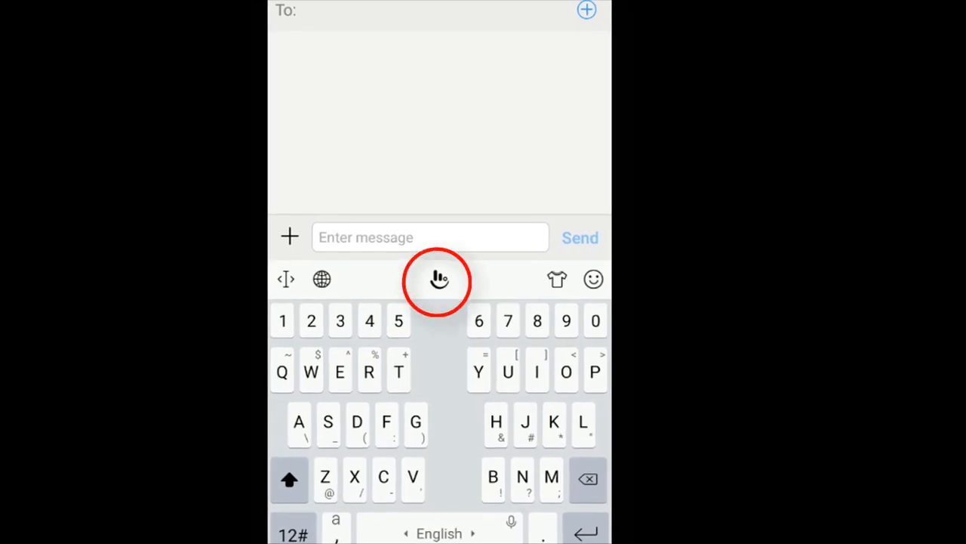
pyautogui.click(439, 279)
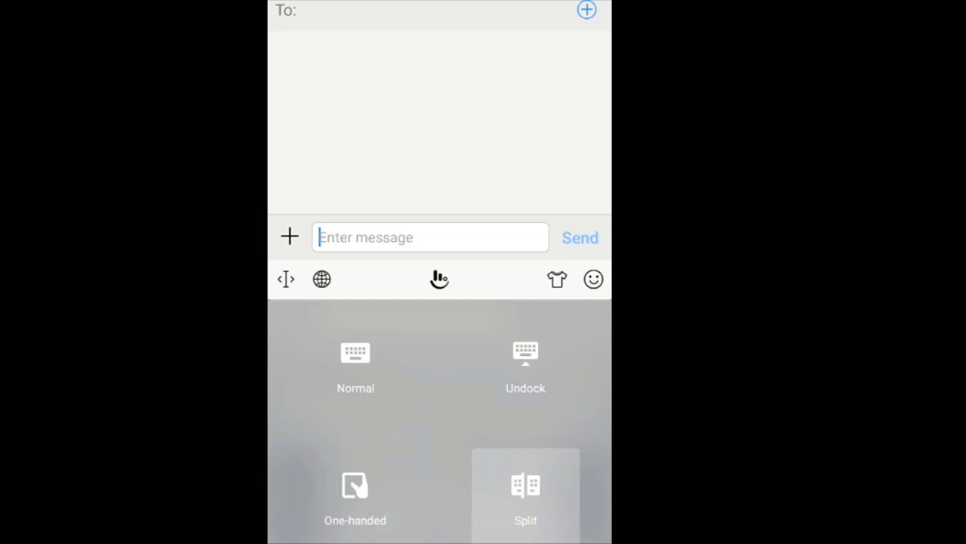
pyautogui.click(355, 366)
pyautogui.write('Djxgsjizhz,')
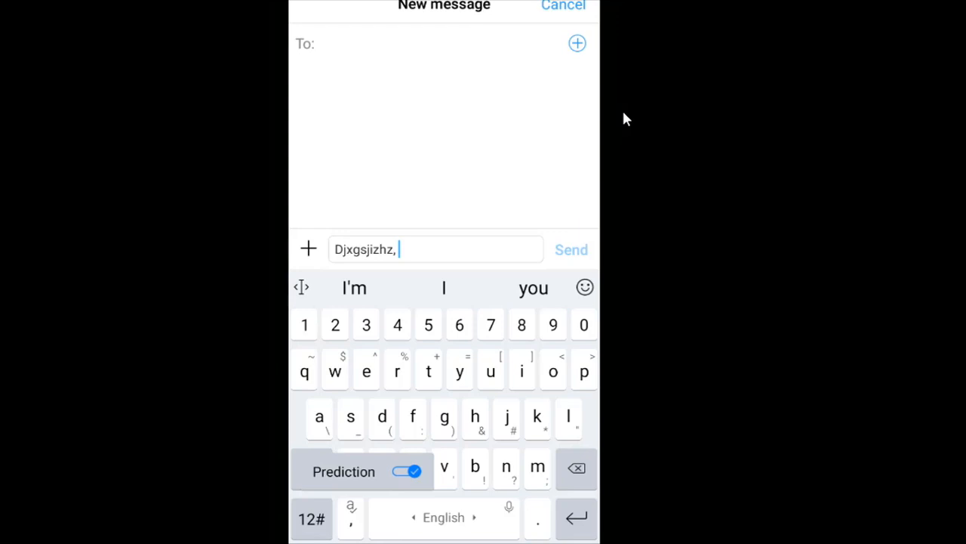
# Switch off the Prediction toggle from the lower-left key's long-press menu.
pyautogui.click(413, 472)
pyautogui.write('Hdhdkhbzj')
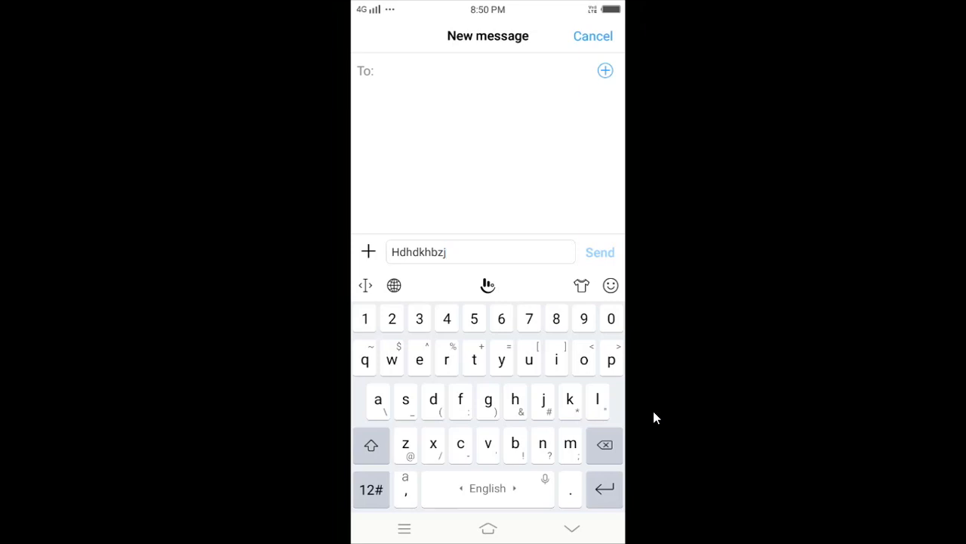
# In TouchPal Settings, toggle Prediction on and back off, then return to the main list.
pyautogui.click(488, 285)
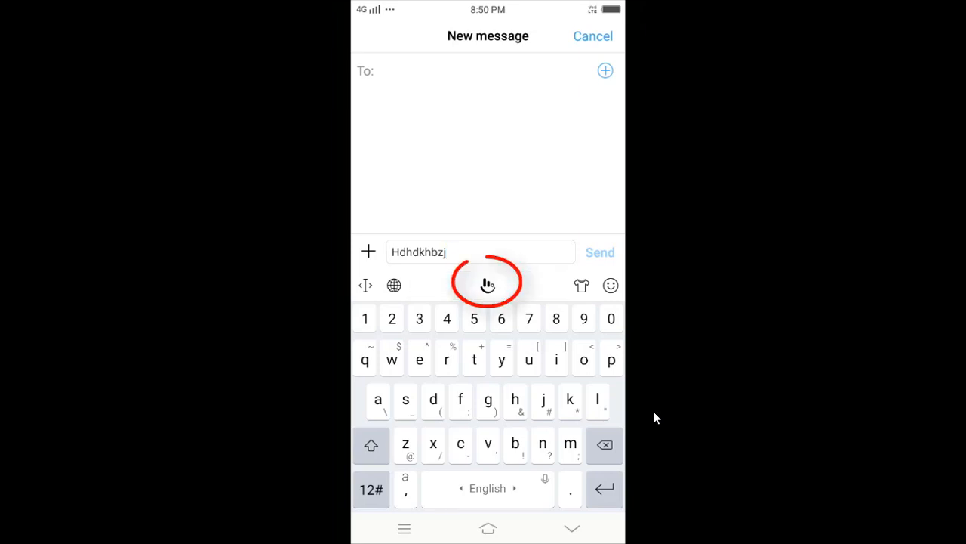
pyautogui.click(487, 286)
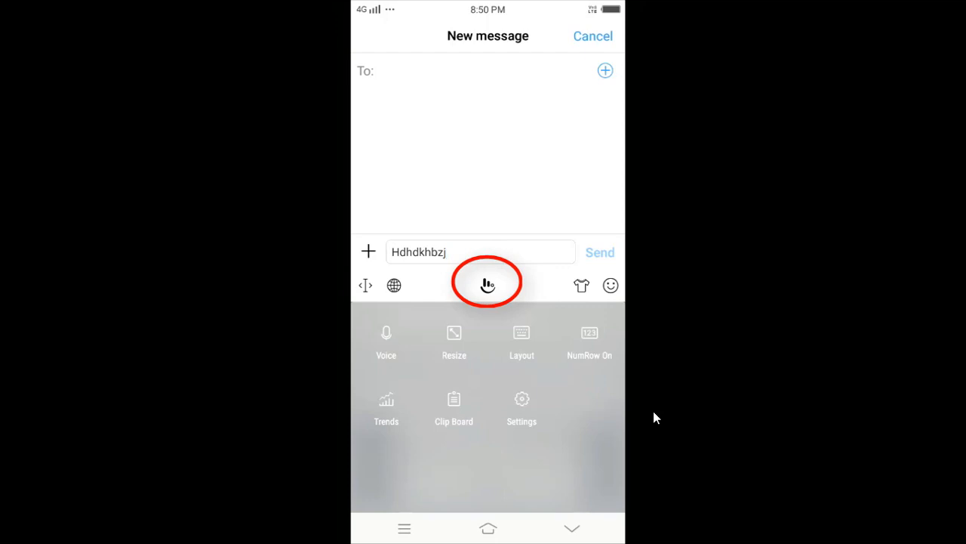
pyautogui.click(522, 399)
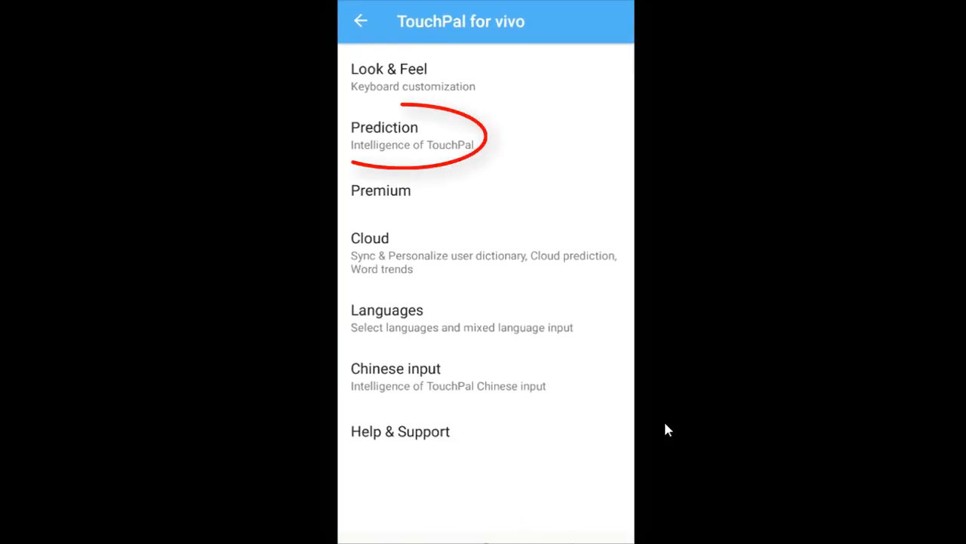
pyautogui.click(413, 136)
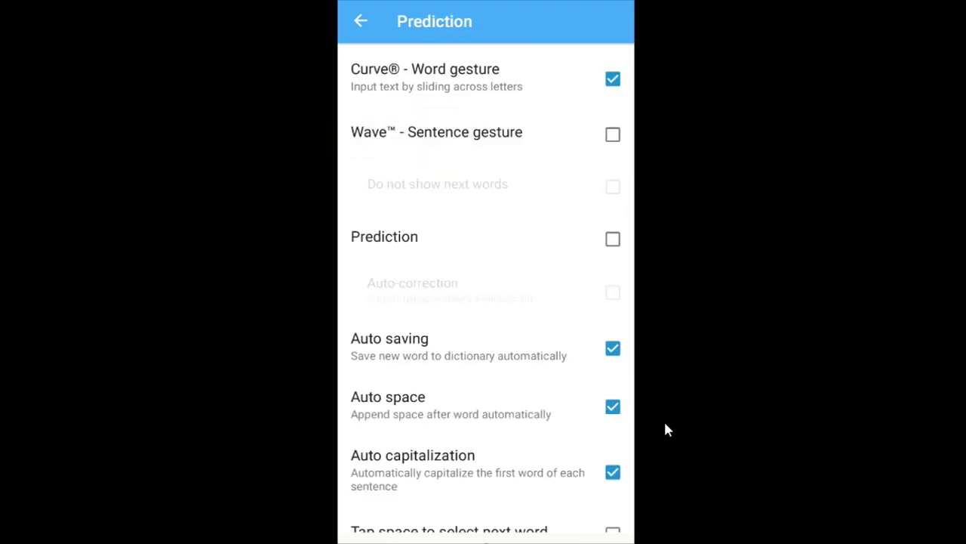
pyautogui.click(612, 238)
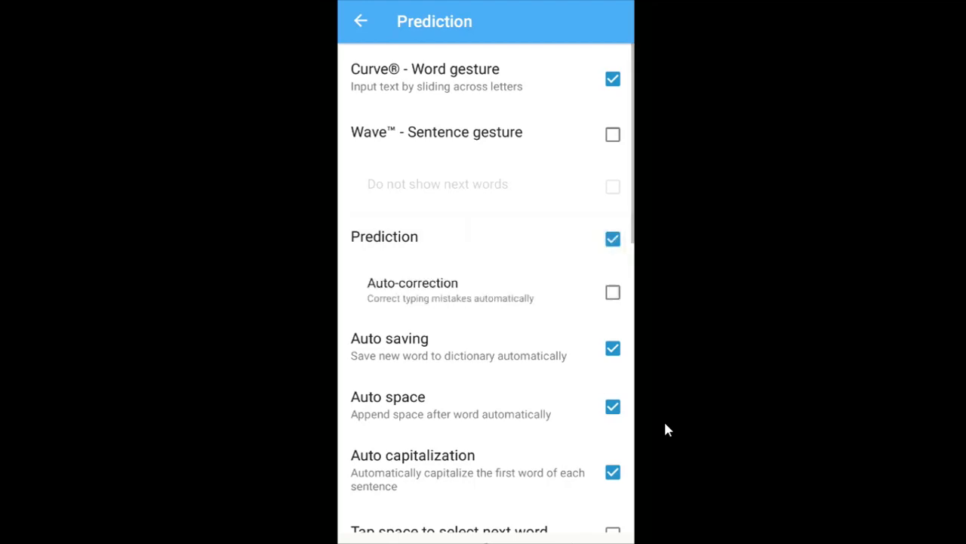
pyautogui.click(613, 239)
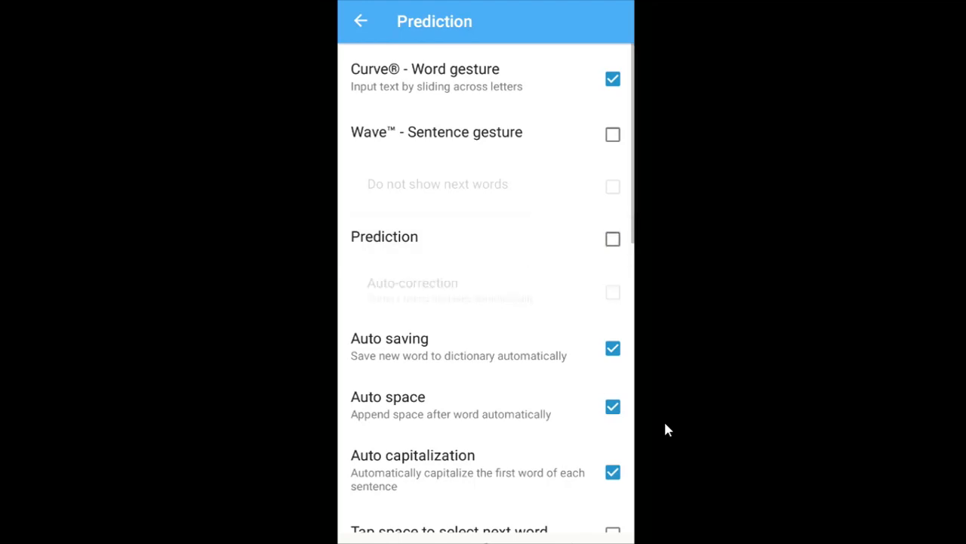
pyautogui.click(361, 21)
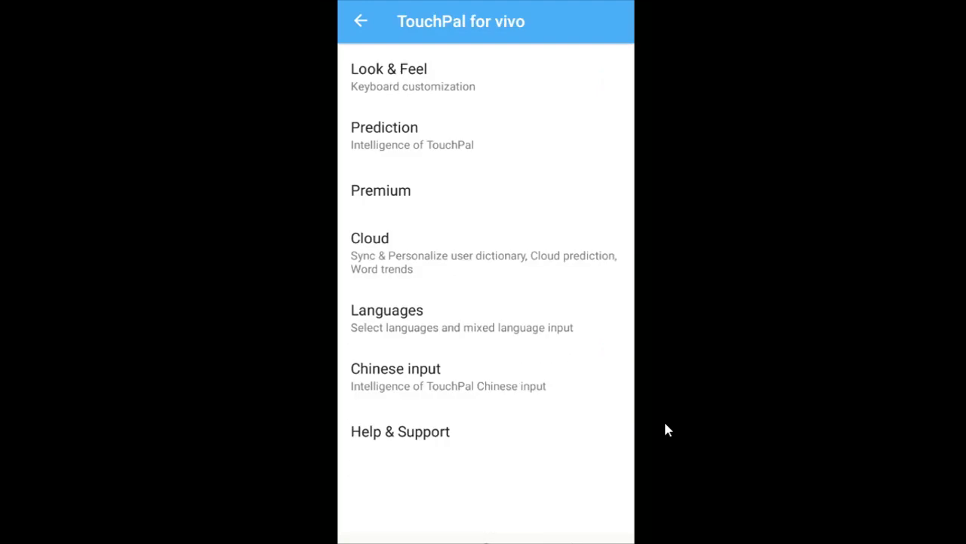
# In Look & Feel, keep keypress popup at Normal and bring up Keypress sound.
pyautogui.click(389, 69)
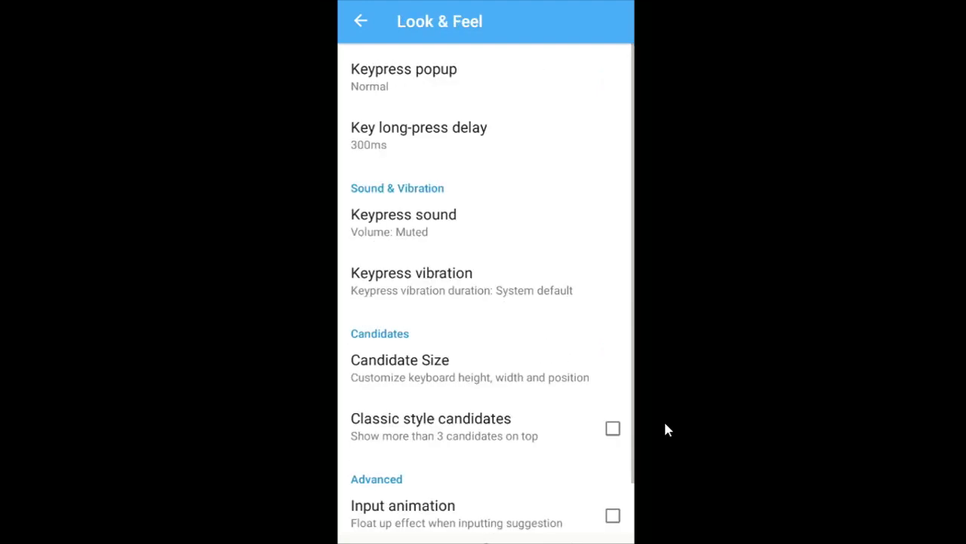
pyautogui.click(404, 77)
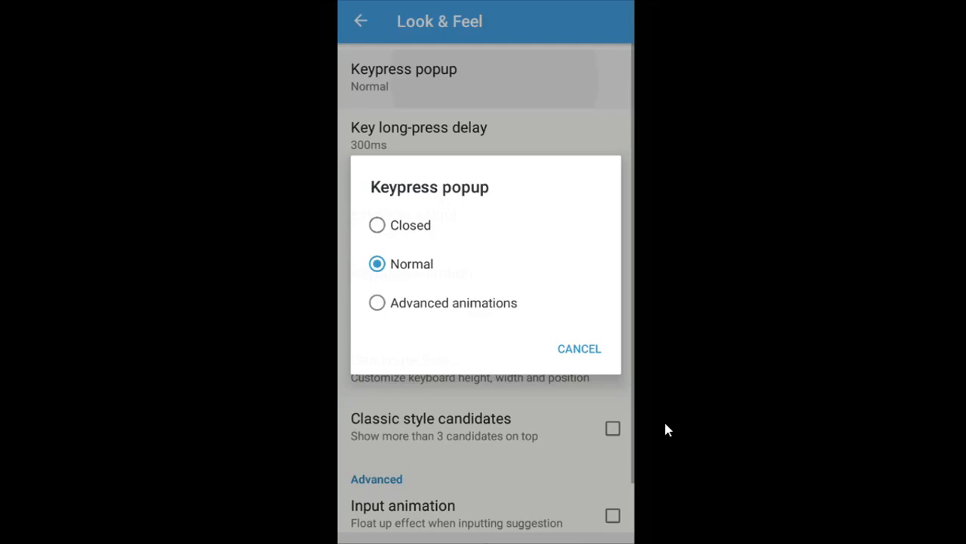
pyautogui.click(579, 348)
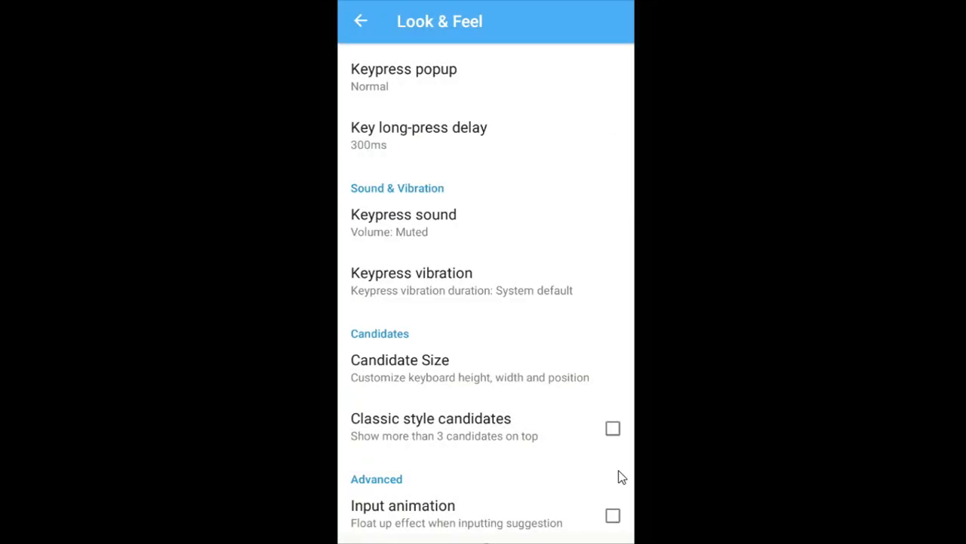
pyautogui.click(403, 222)
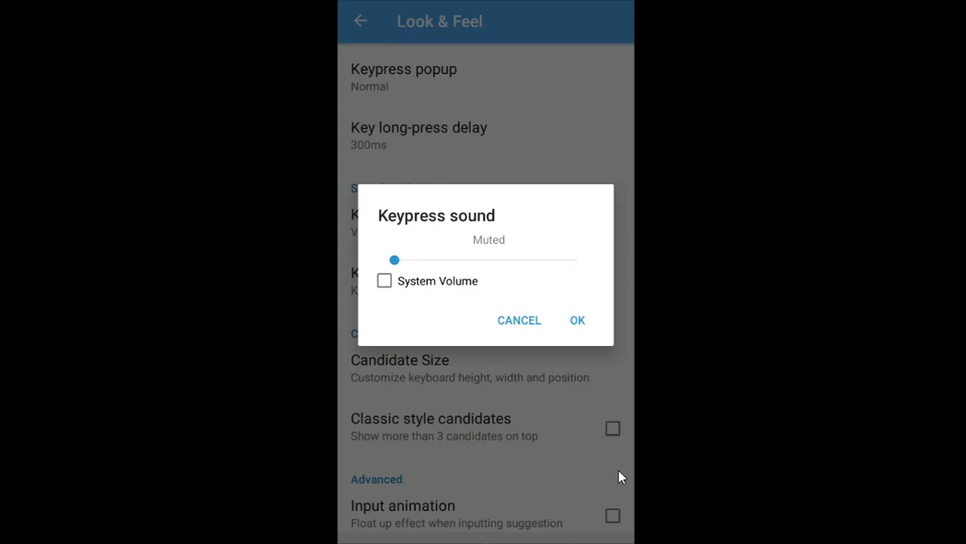
# Make keypress sound follow System Volume and close the sound dialog.
pyautogui.click(384, 280)
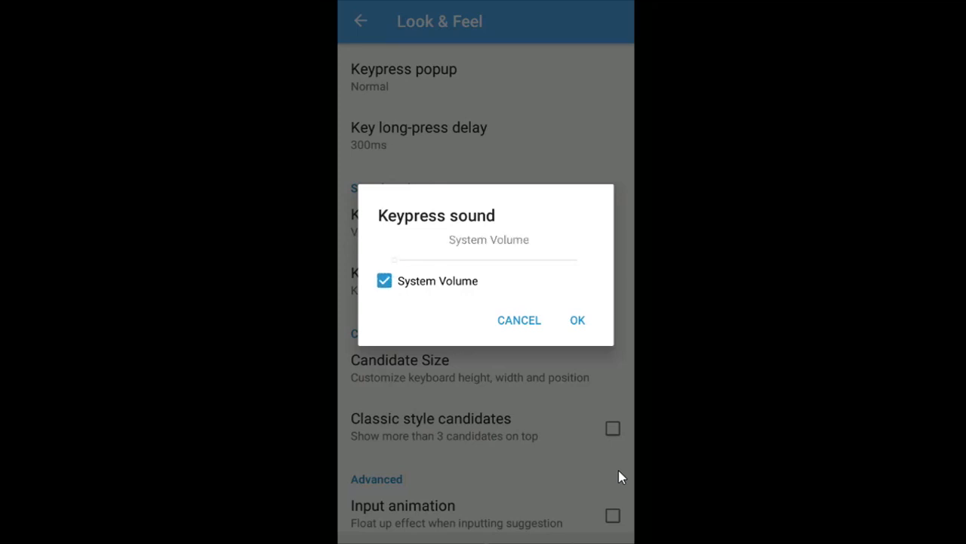
pyautogui.click(384, 280)
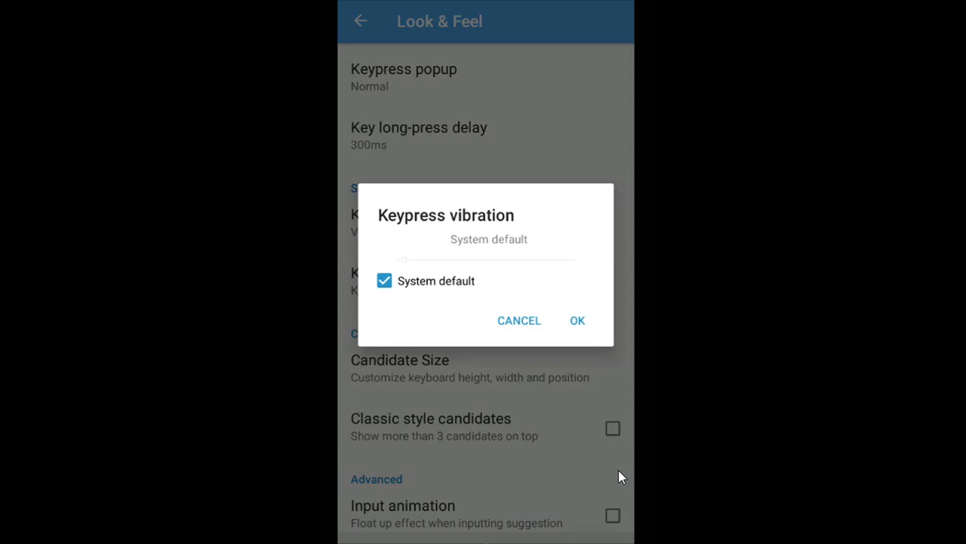
# Untick and re-tick System default for keypress vibration, then confirm with OK.
pyautogui.click(385, 280)
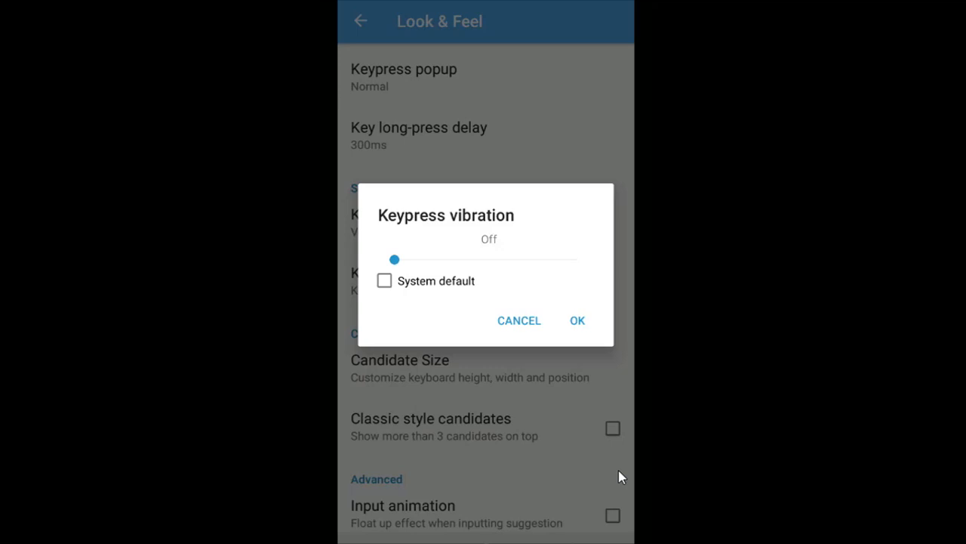
pyautogui.click(385, 280)
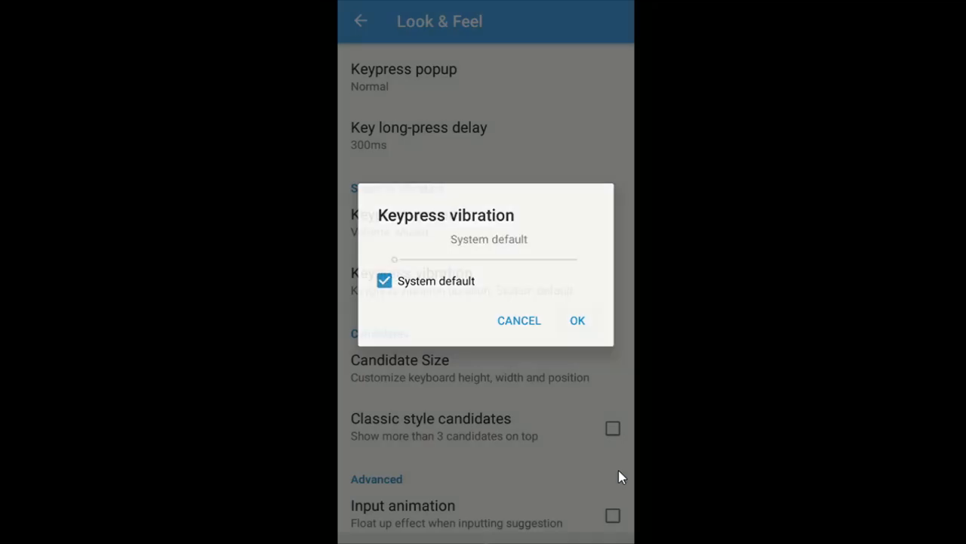
pyautogui.click(577, 321)
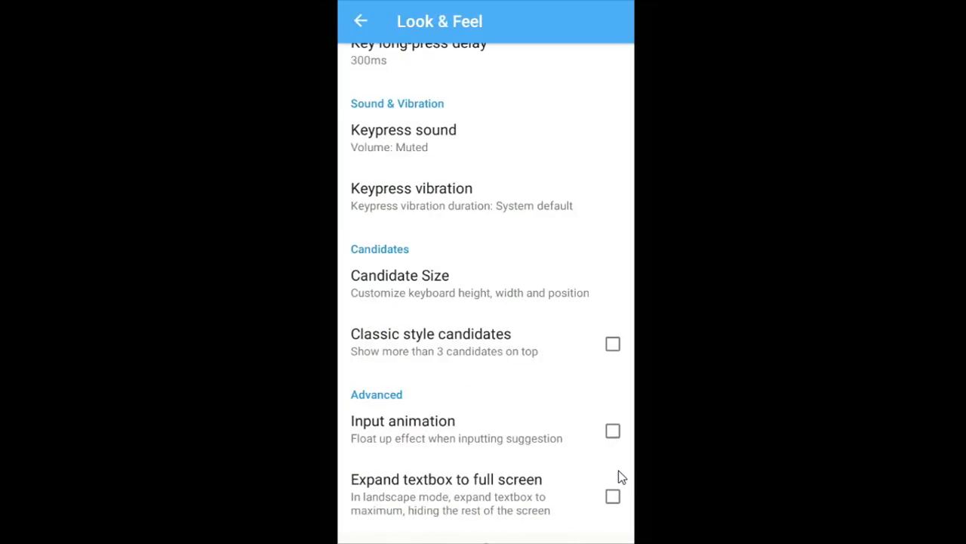